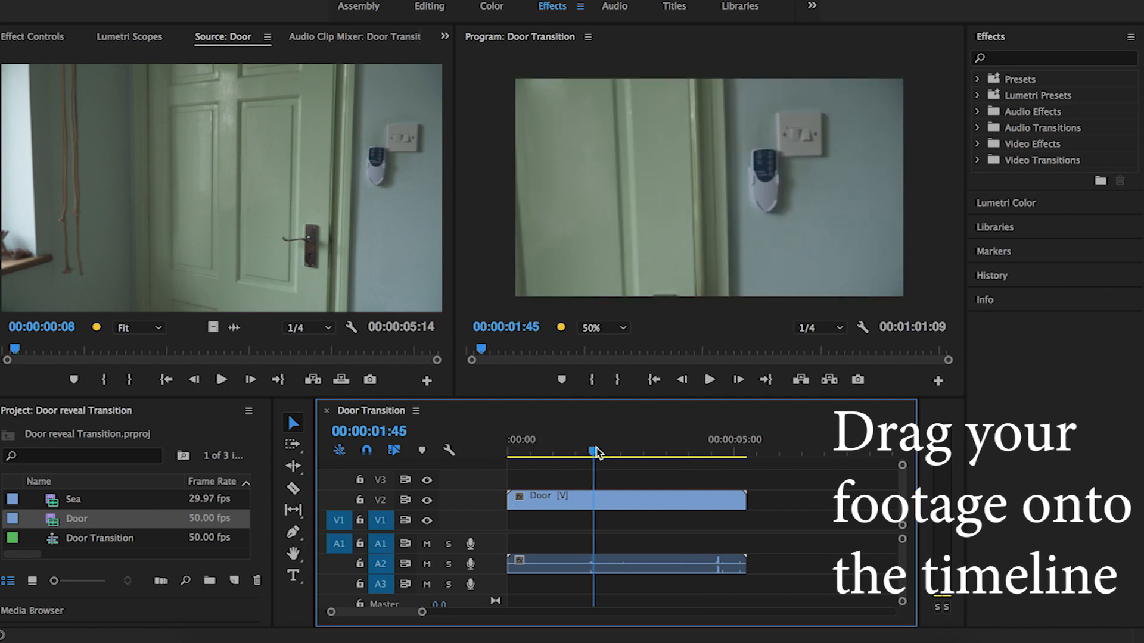
Scrub the Door clip and park the playhead at 2:10 where the door starts opening
left_click(709, 380)
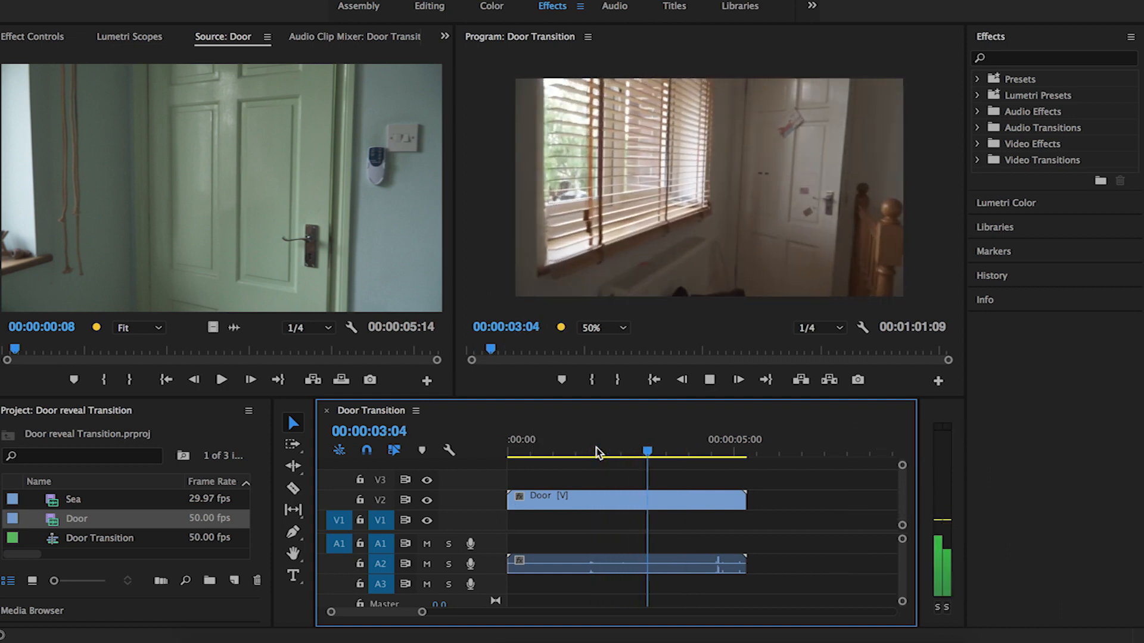
left_click_drag(647, 453, 659, 453)
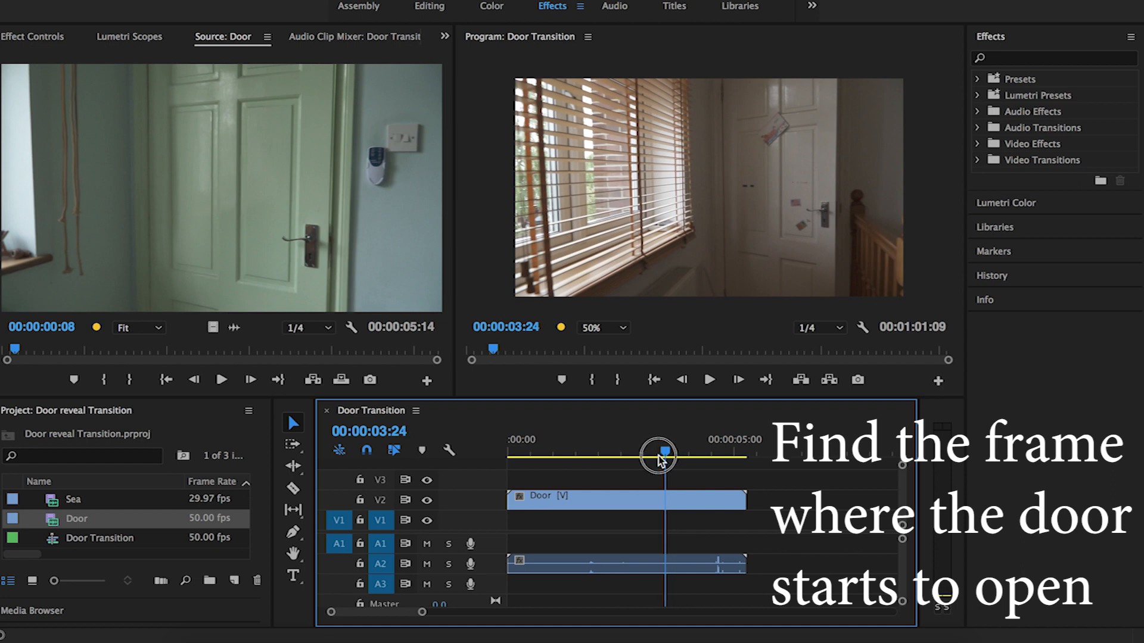
left_click_drag(656, 457, 609, 456)
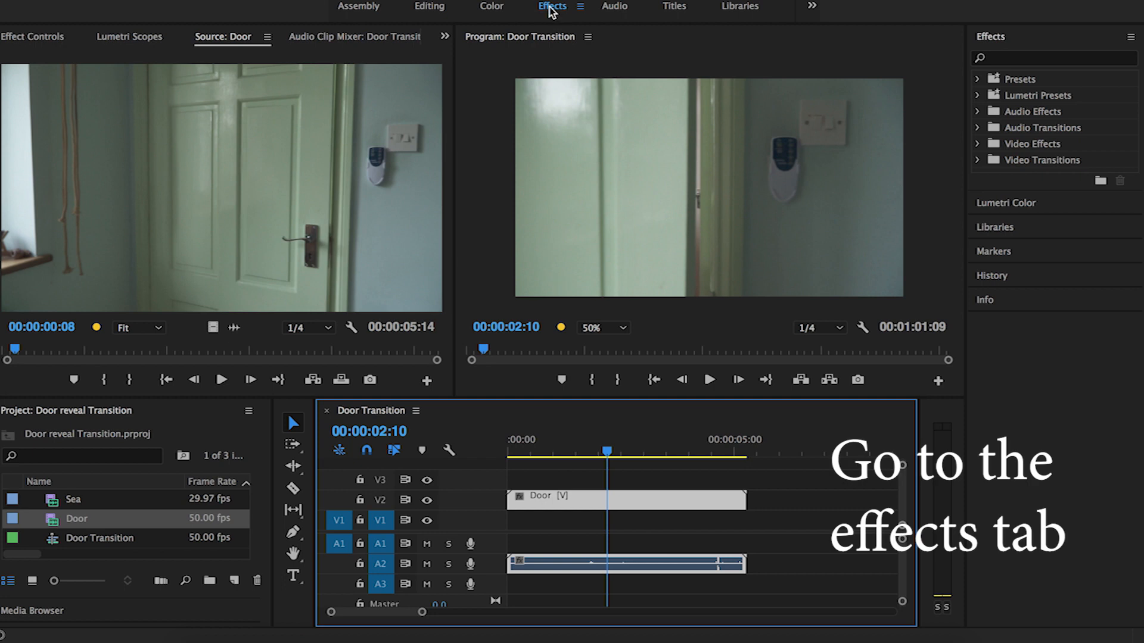
Add a freeform Pen mask to the Door clip's Opacity and view the Program Monitor at 50%
left_click(26, 36)
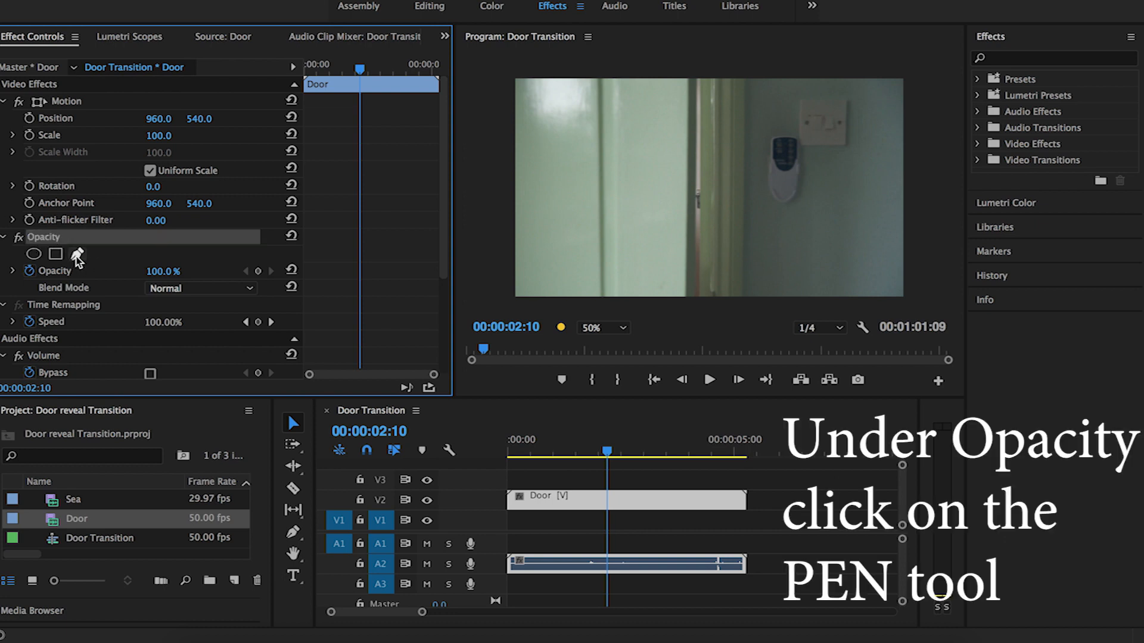
left_click(78, 254)
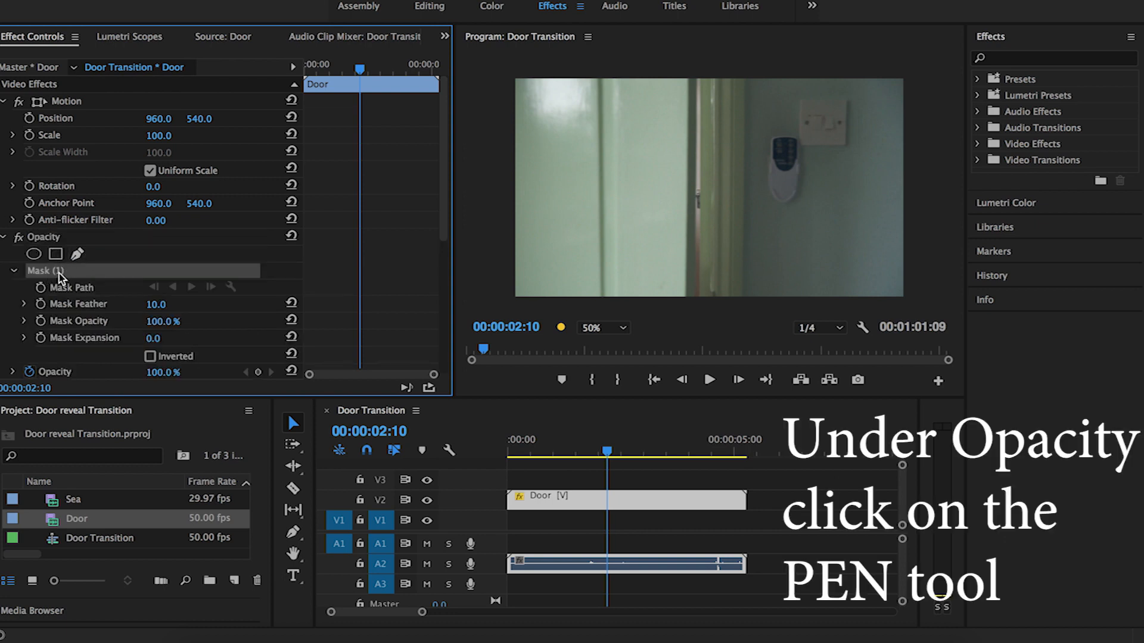
left_click(76, 253)
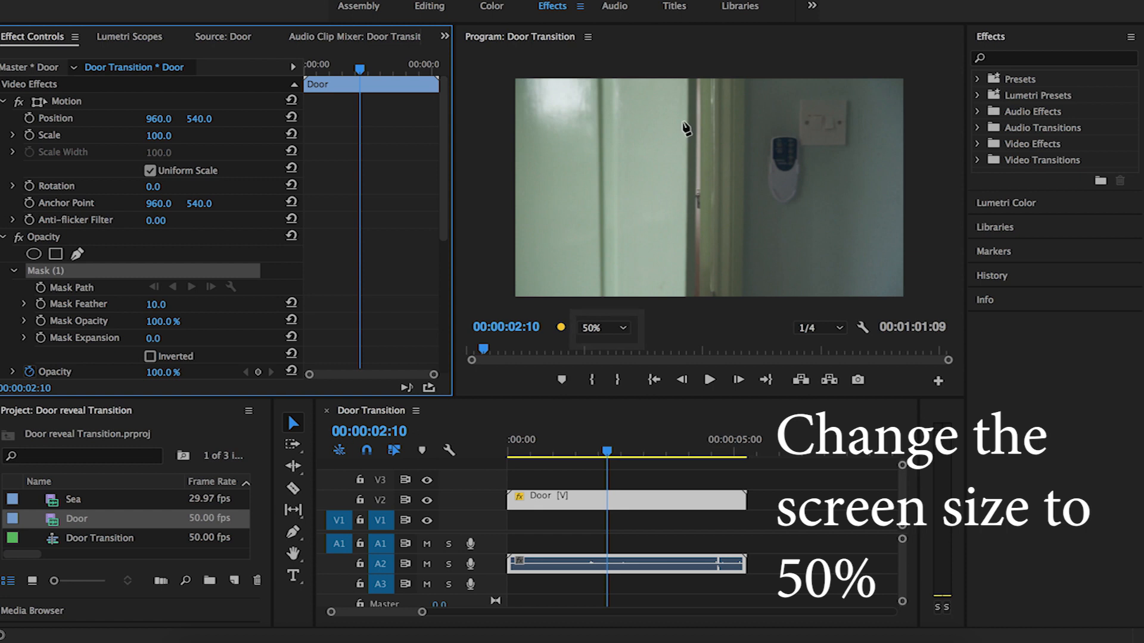
left_click(604, 328)
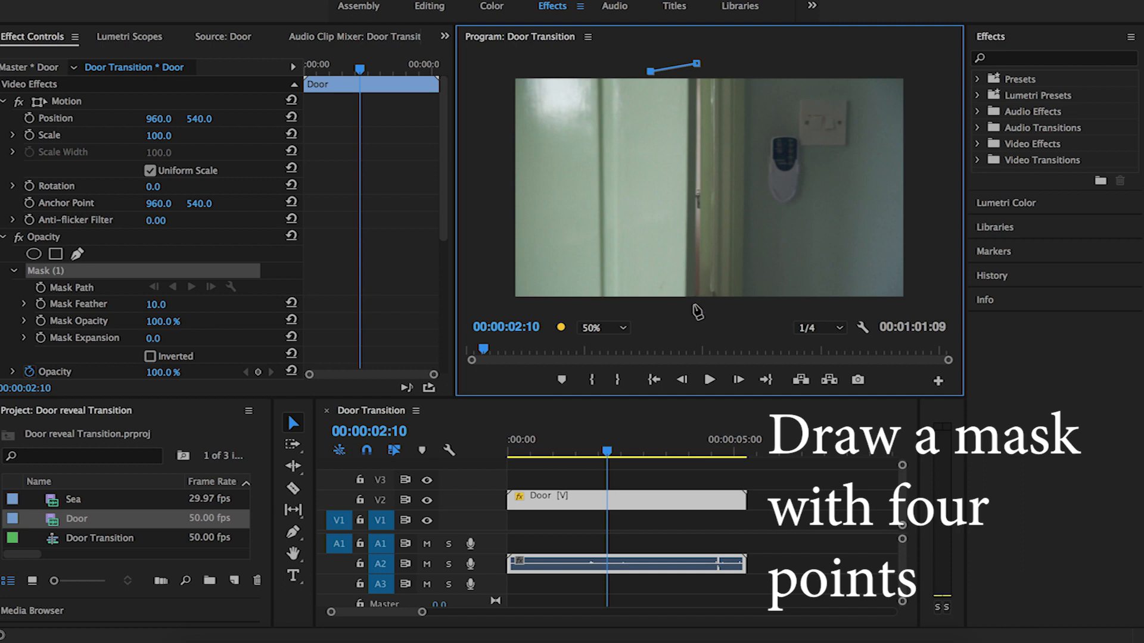
Close the four-point mask and pull its corners into a thin sliver along the door edge
left_click(694, 305)
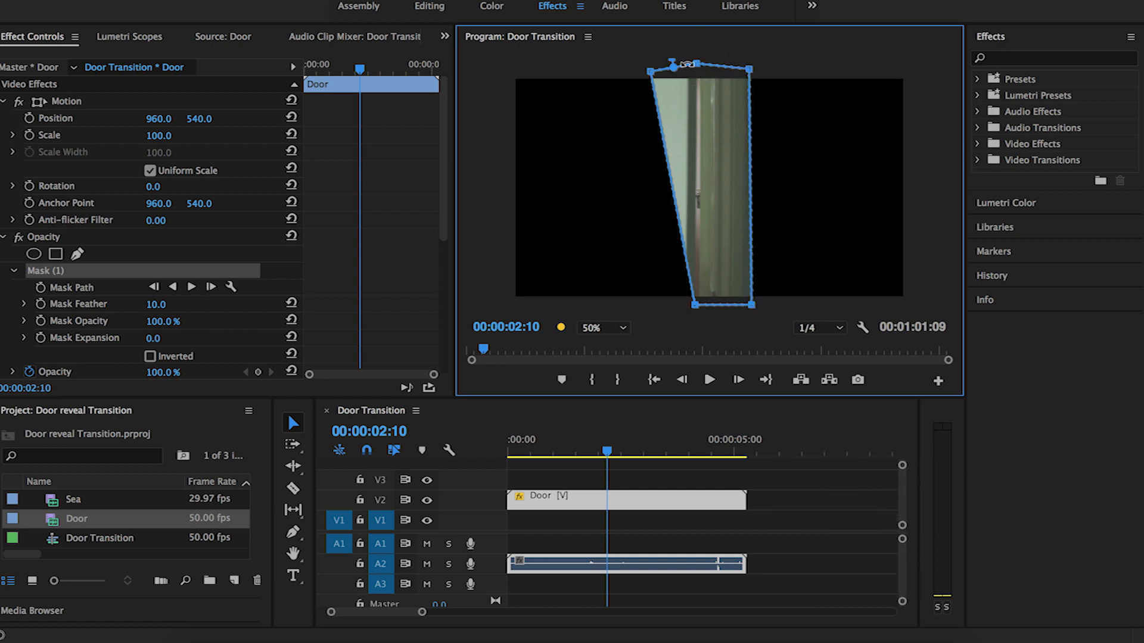
left_click_drag(671, 67, 680, 71)
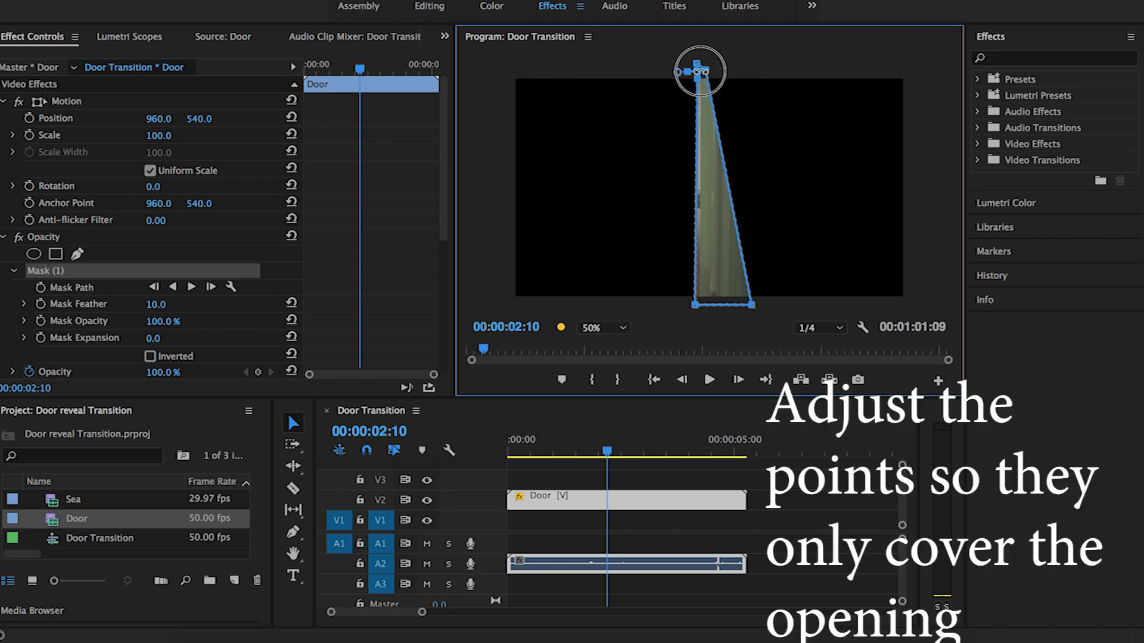
left_click_drag(698, 70, 682, 70)
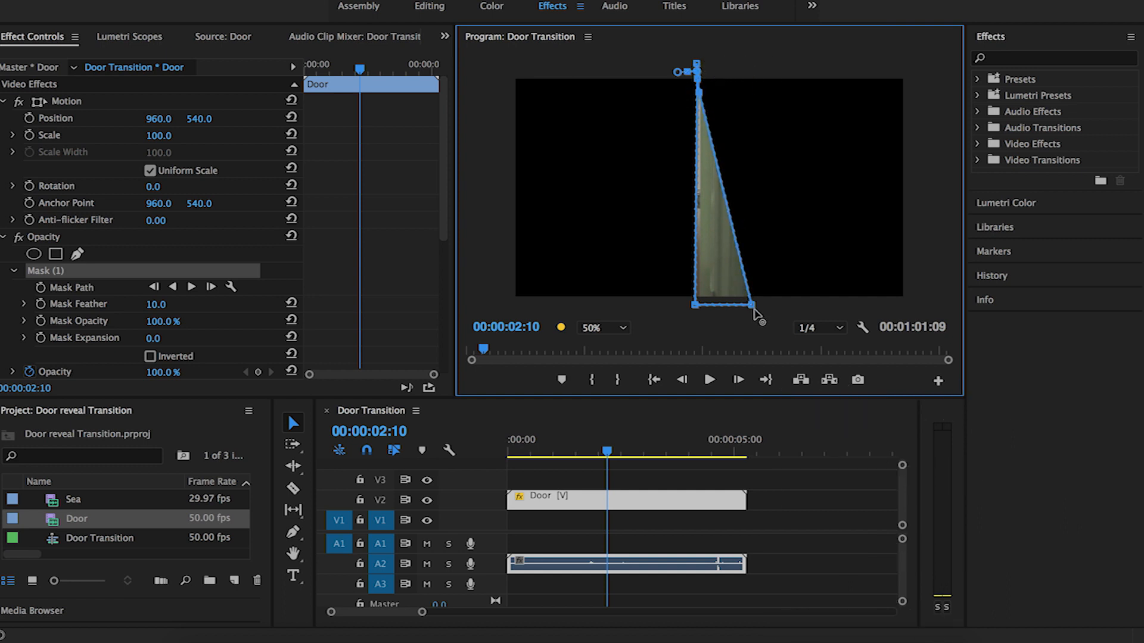
left_click_drag(761, 307, 695, 306)
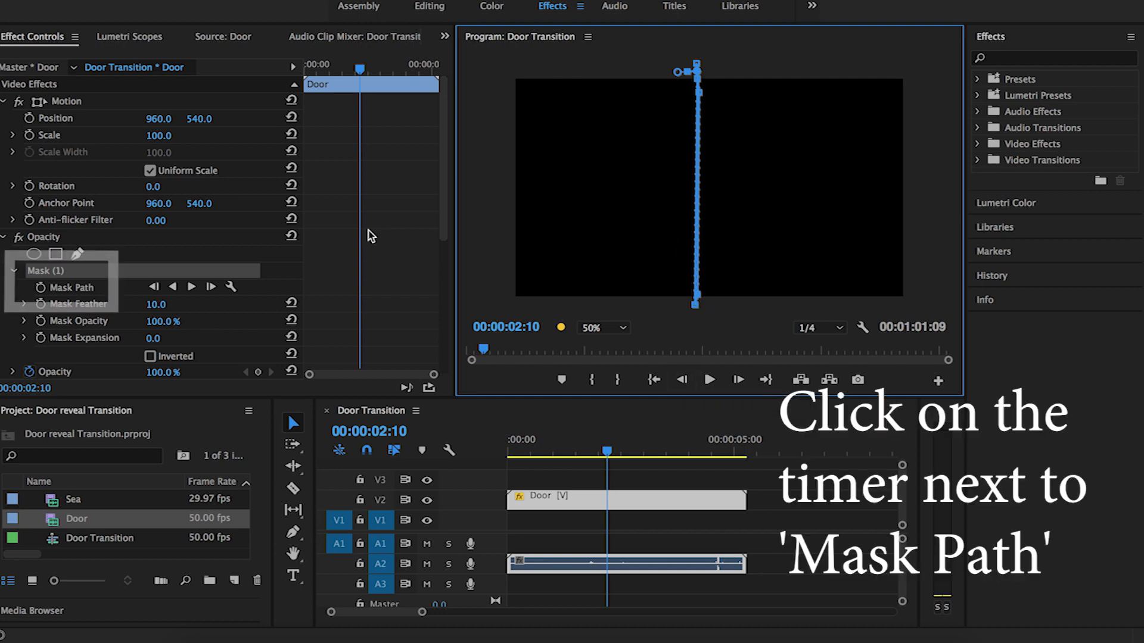
Keyframe Mask Path at the door-opening frame and refit the mask points there
left_click(40, 287)
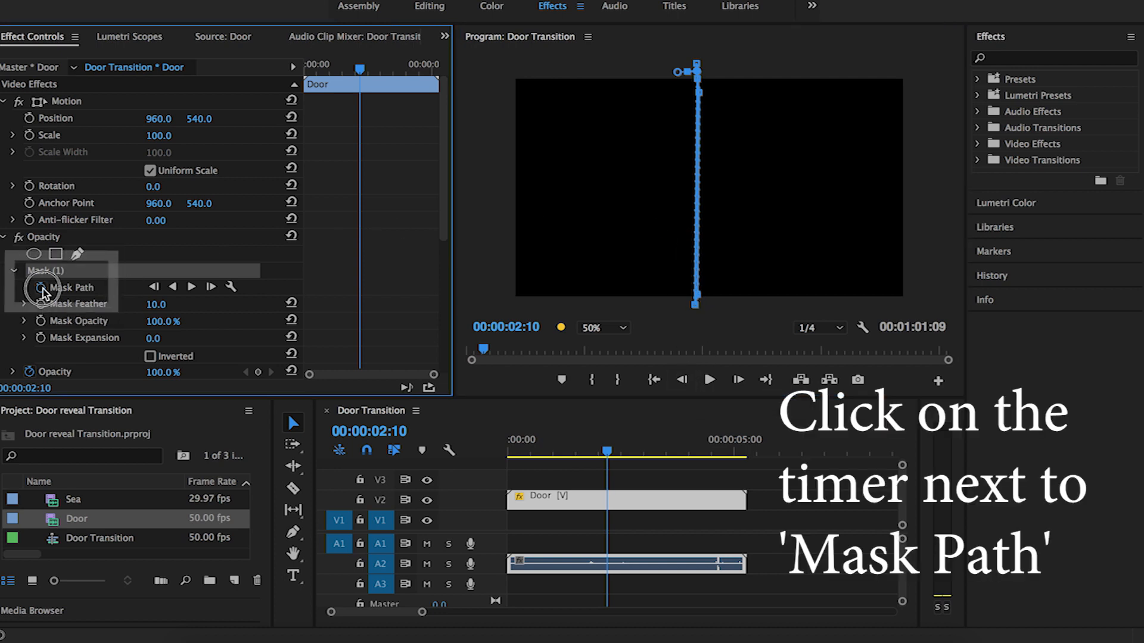
left_click(38, 287)
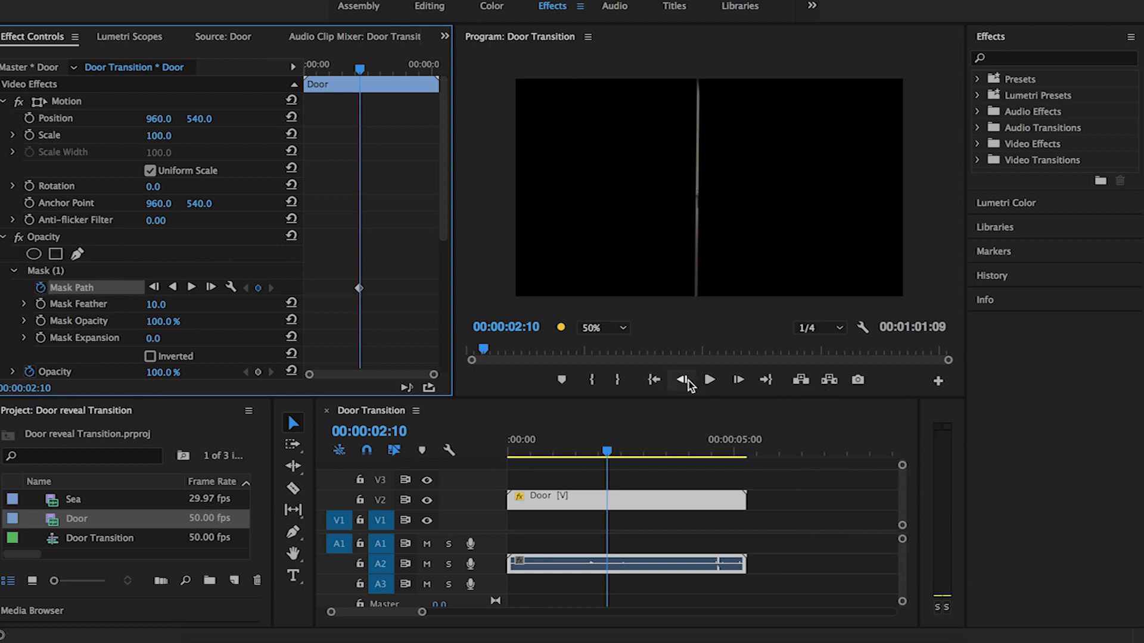
left_click(683, 380)
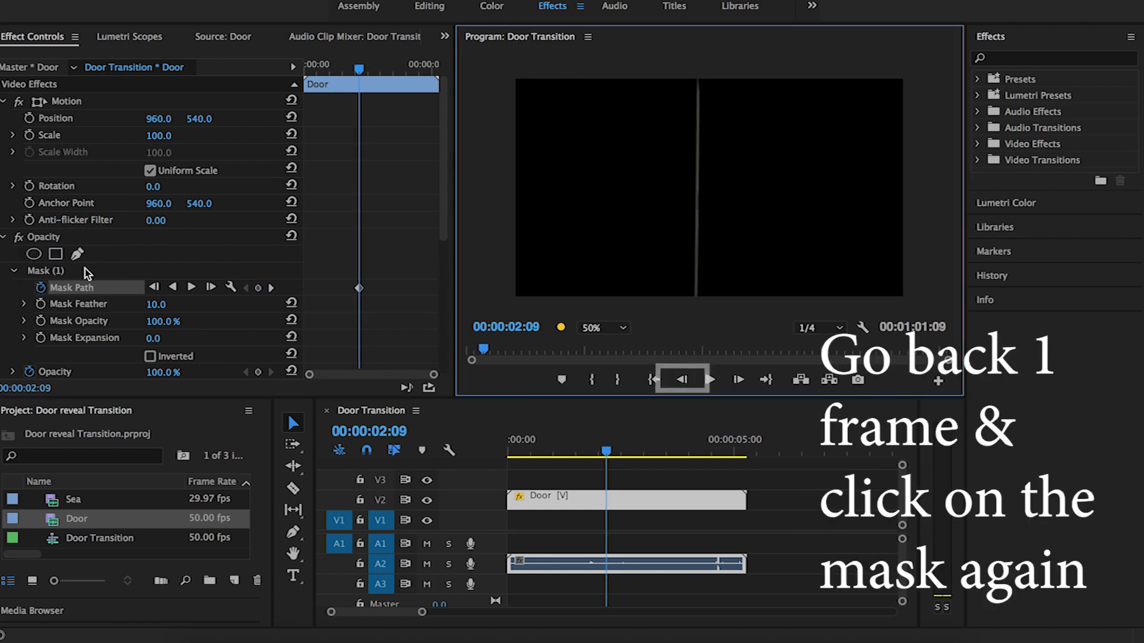
left_click(44, 271)
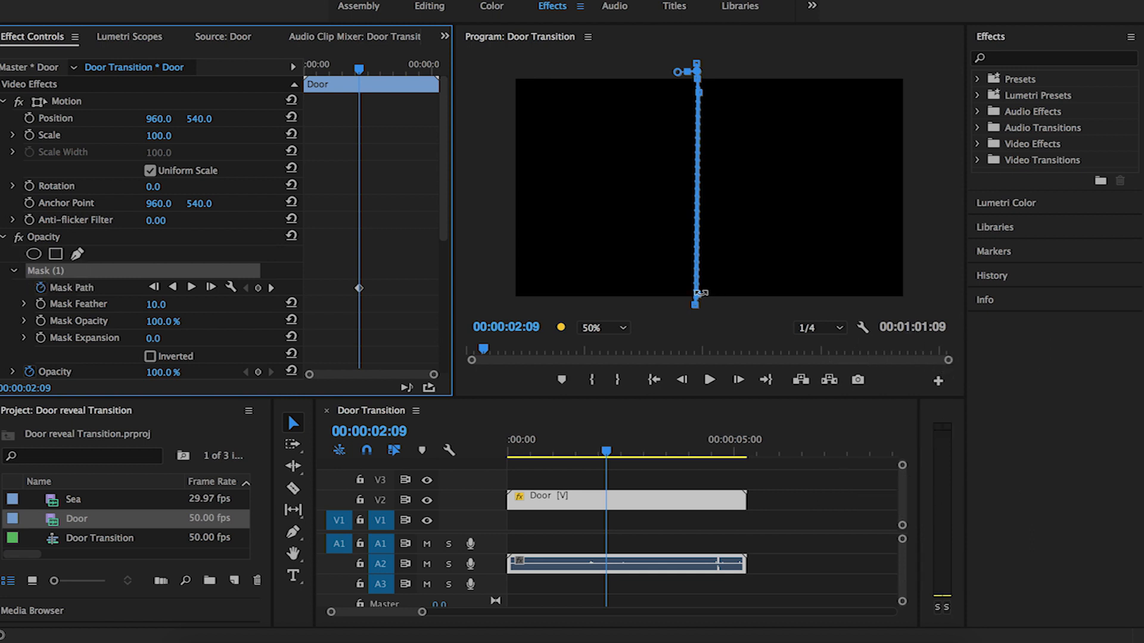
left_click_drag(693, 304, 671, 311)
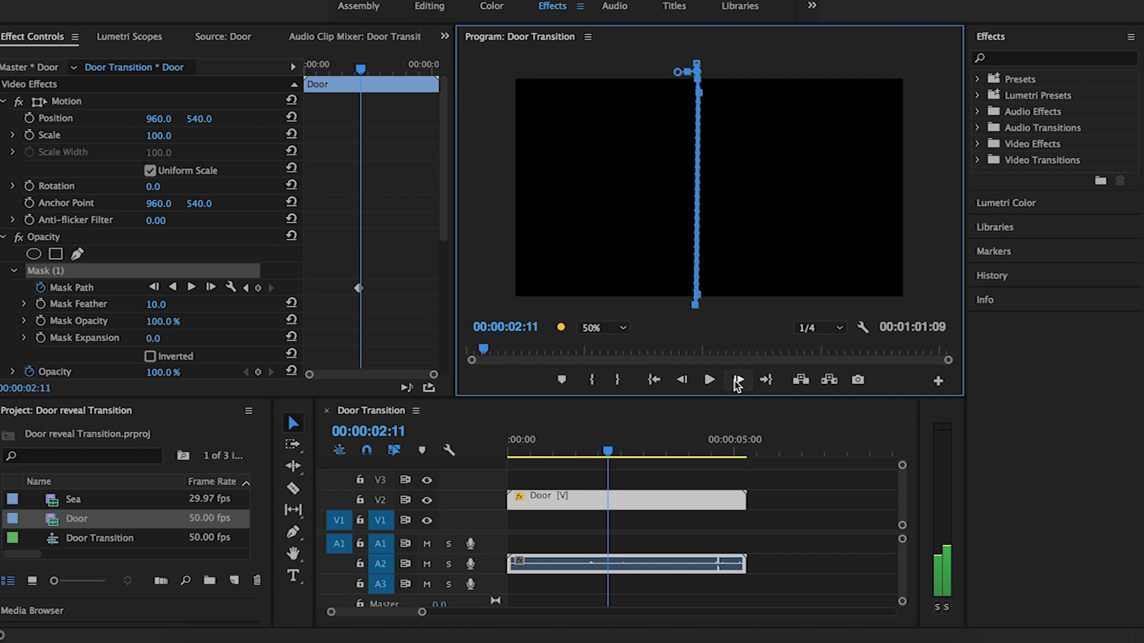
Invert the mask so the door footage is kept, then move to a frame with the door open
left_click(150, 356)
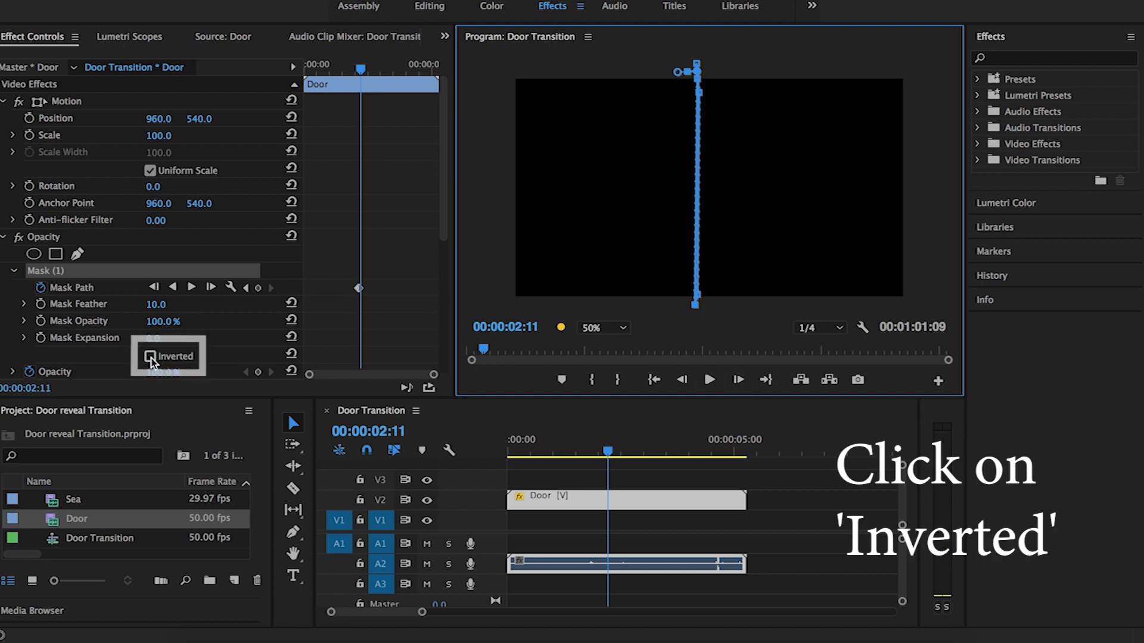
left_click(149, 356)
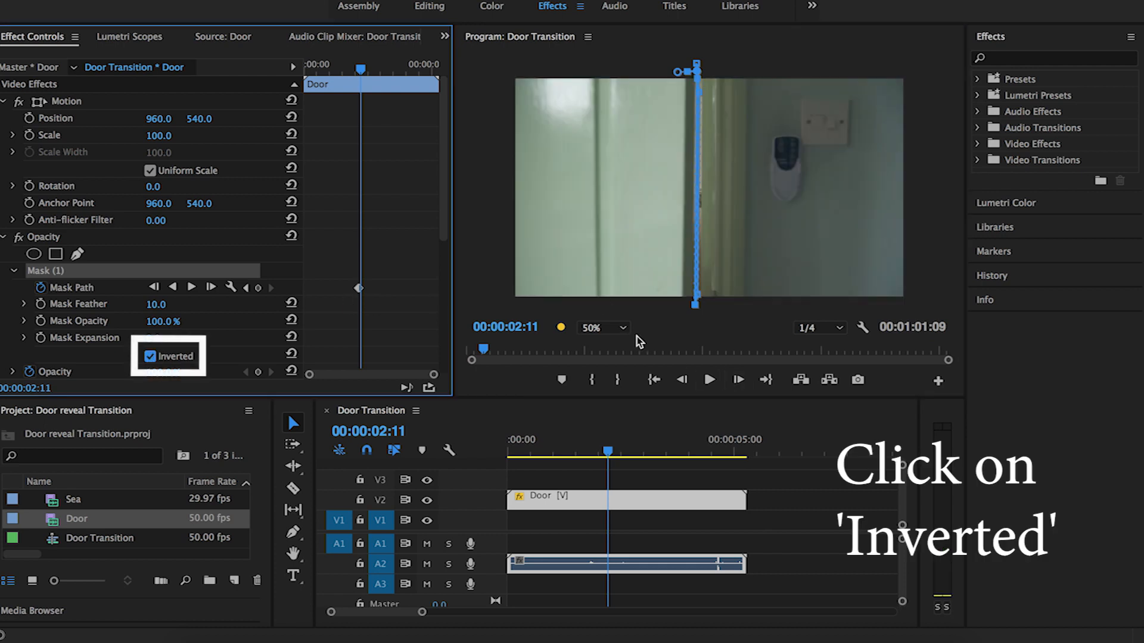
left_click(634, 451)
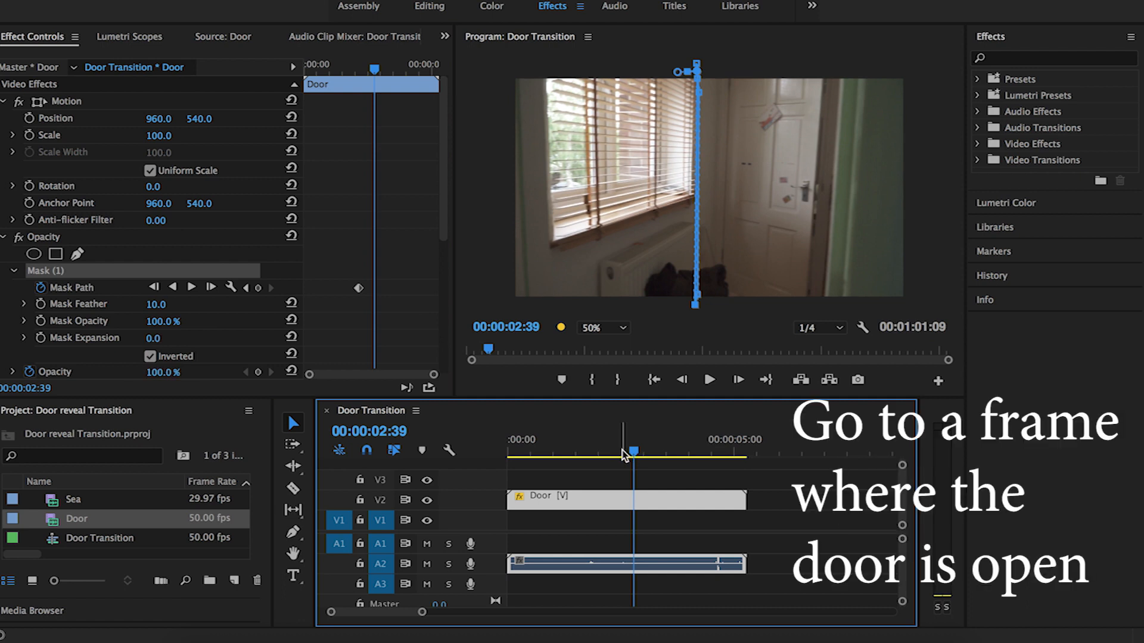
Widen the mask over the open doorway at a later frame, adding a new Mask Path keyframe
left_click_drag(633, 449, 624, 449)
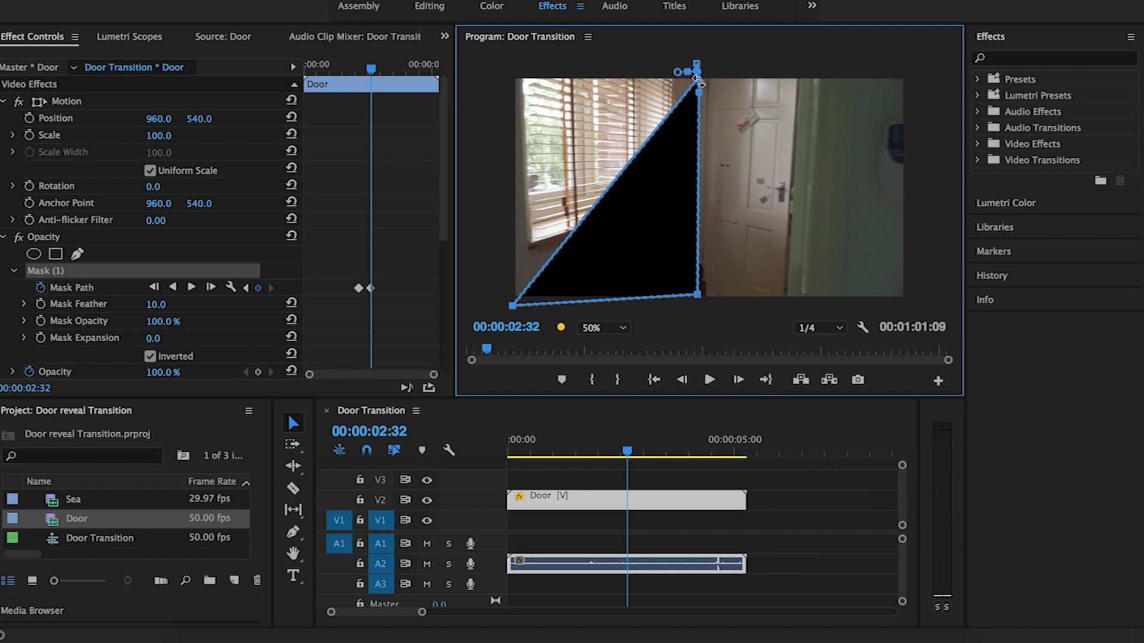
mouse_move(630, 96)
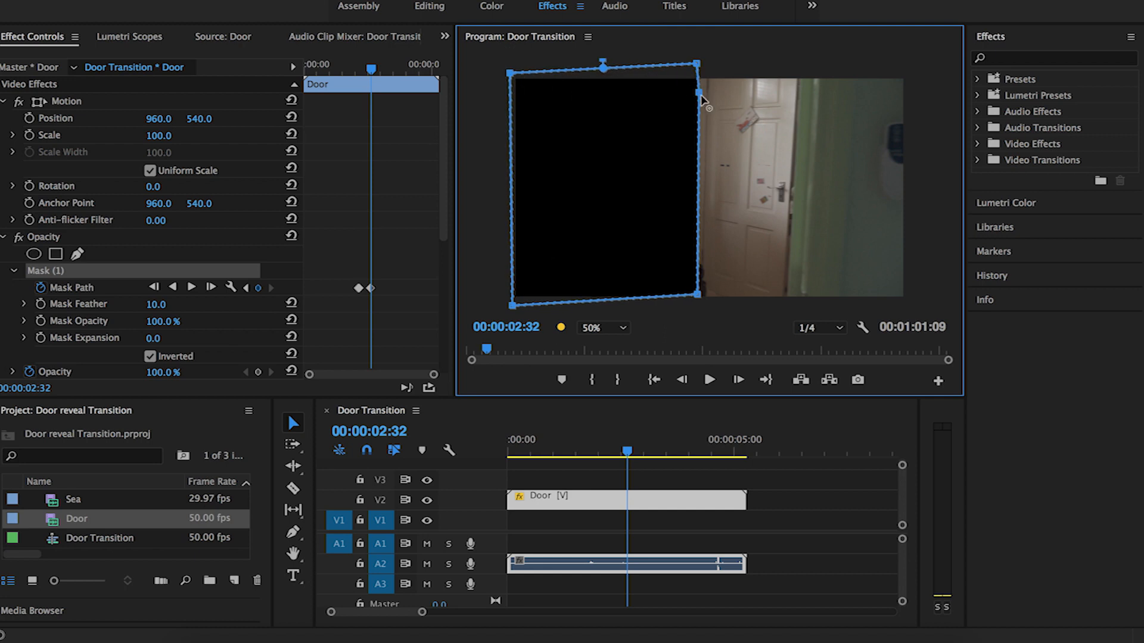
left_click_drag(697, 100, 697, 301)
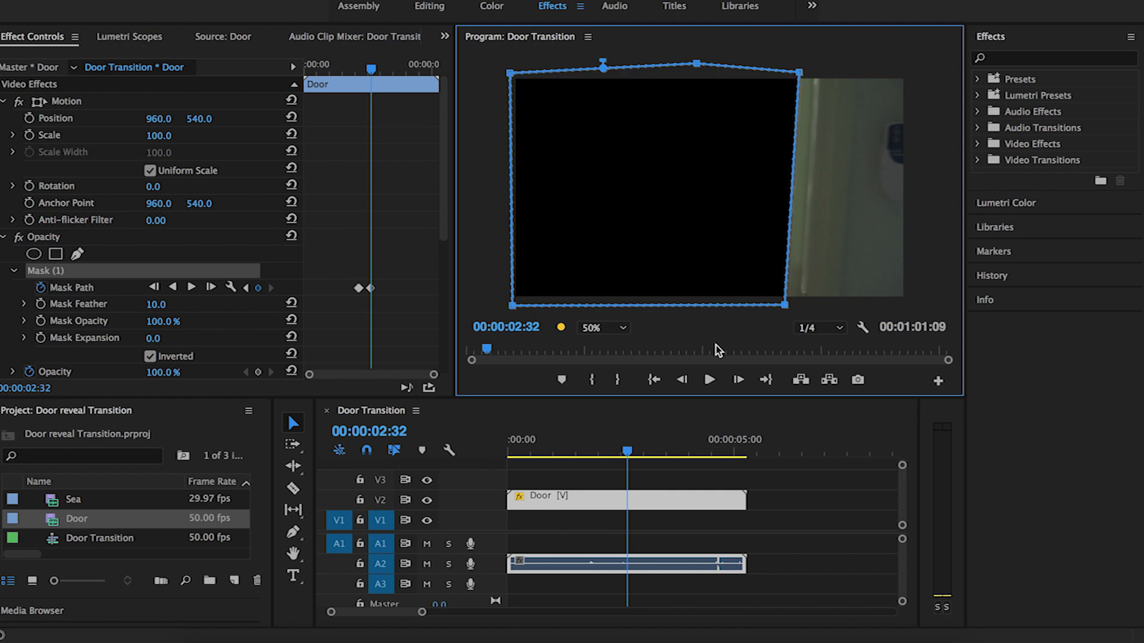
left_click(682, 380)
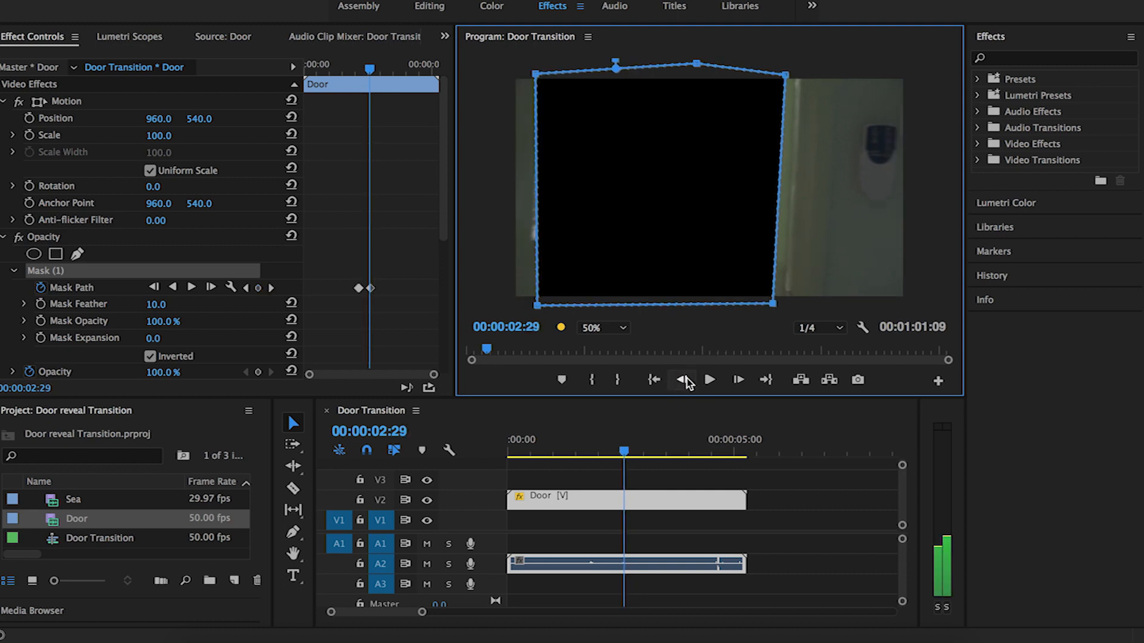
left_click(739, 380)
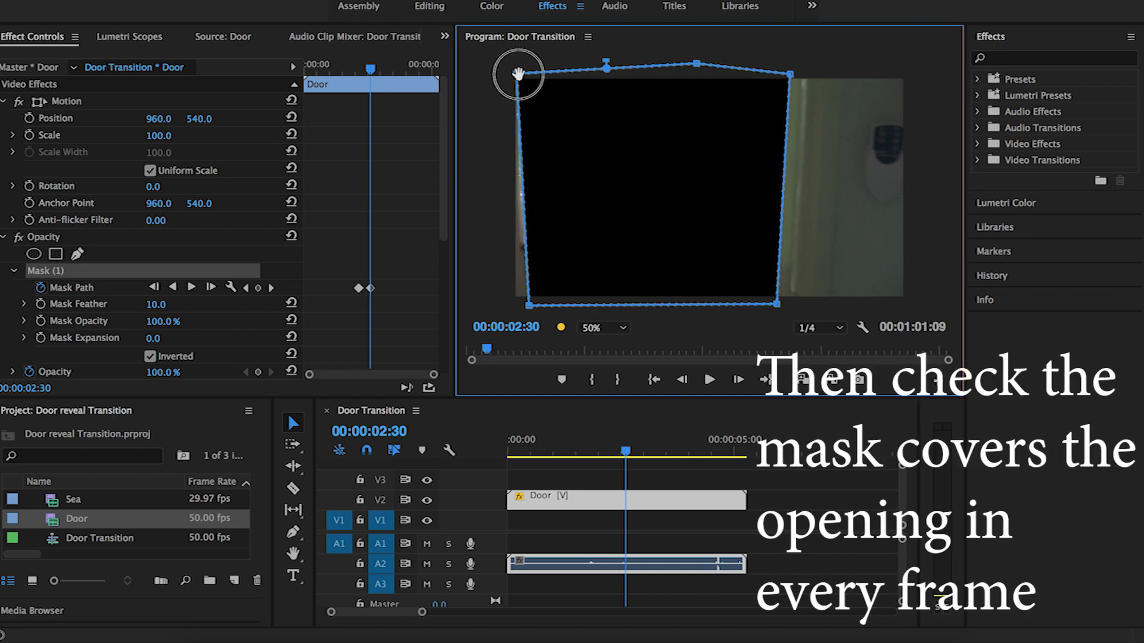
On earlier frames realign the mask corners with the door edge back toward 2:15
left_click_drag(518, 73, 532, 303)
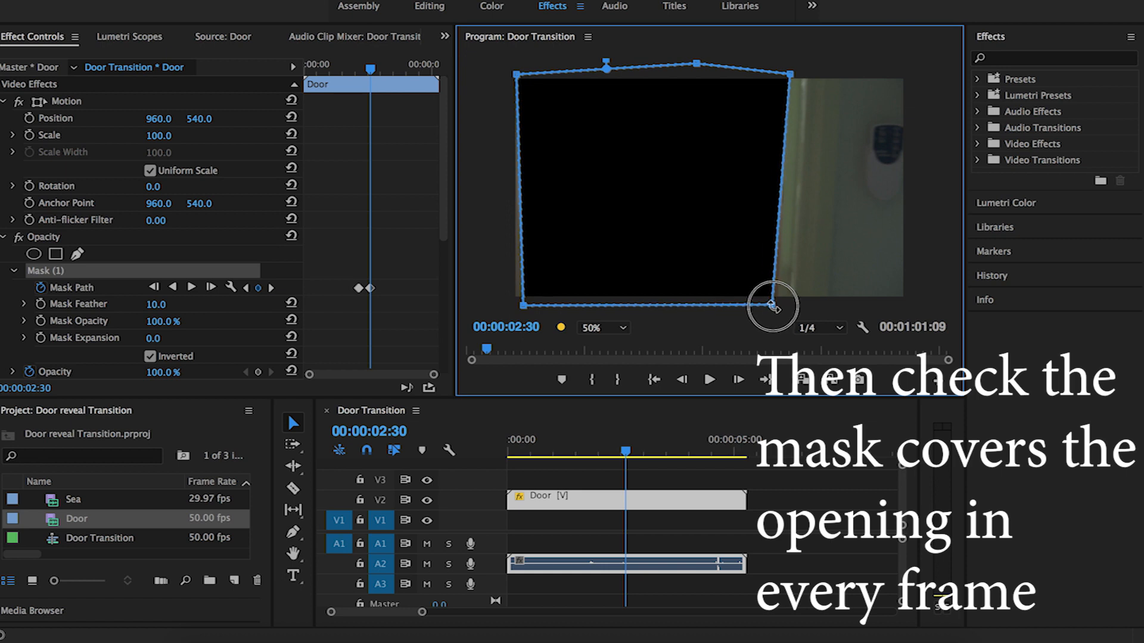
left_click(682, 380)
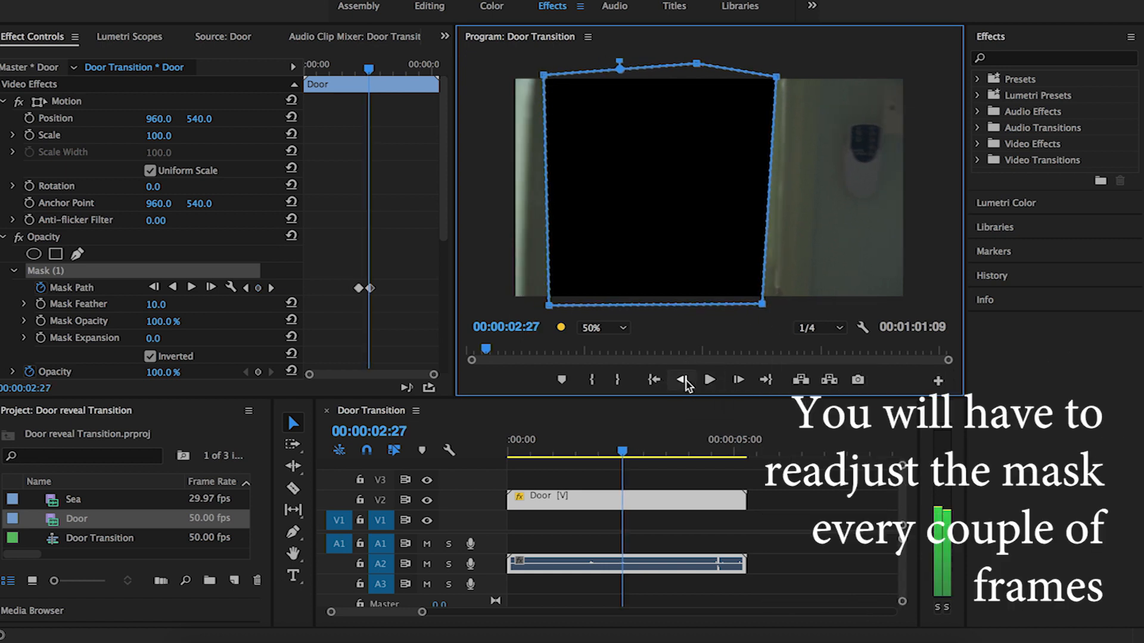
left_click(682, 380)
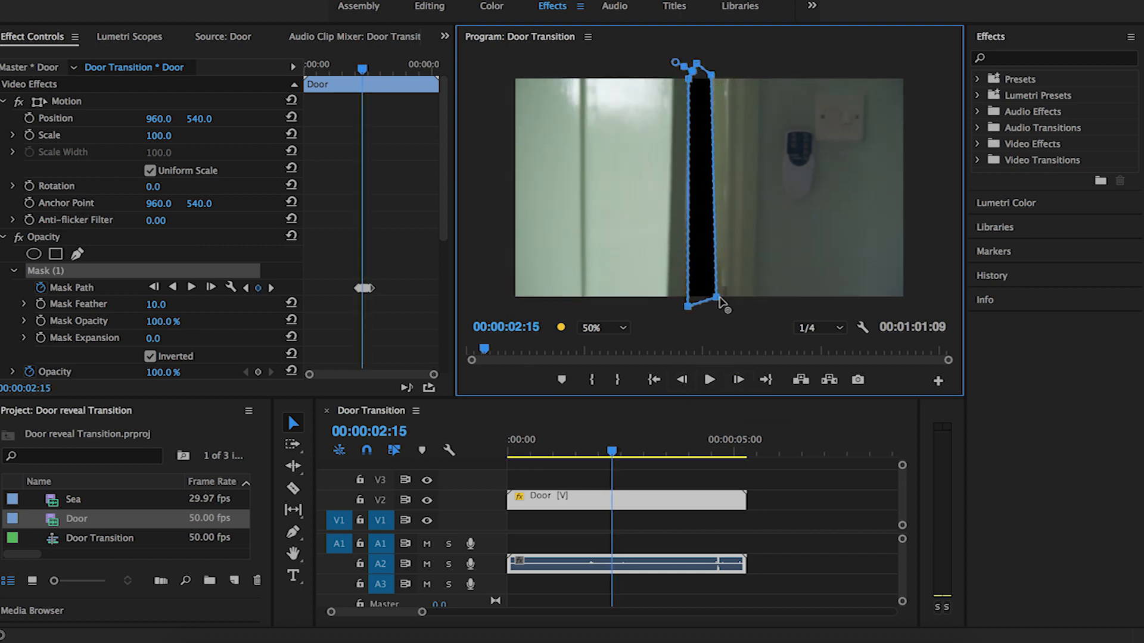
Refit mask corners across later frames so the mask fills the frame by 3:04
left_click_drag(718, 304, 743, 302)
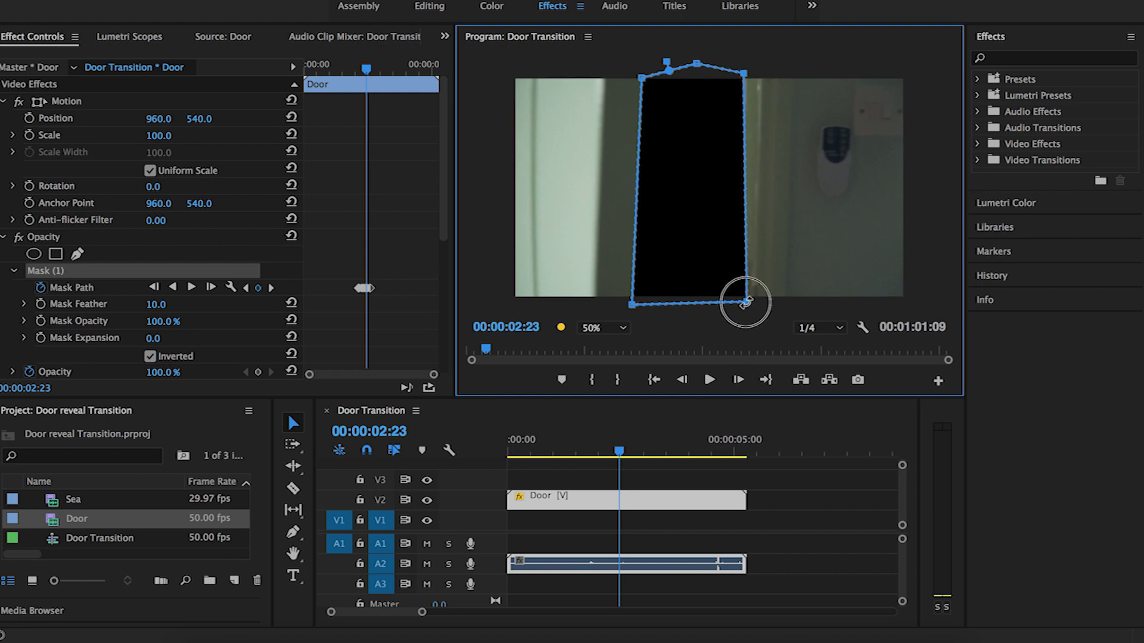
left_click(682, 380)
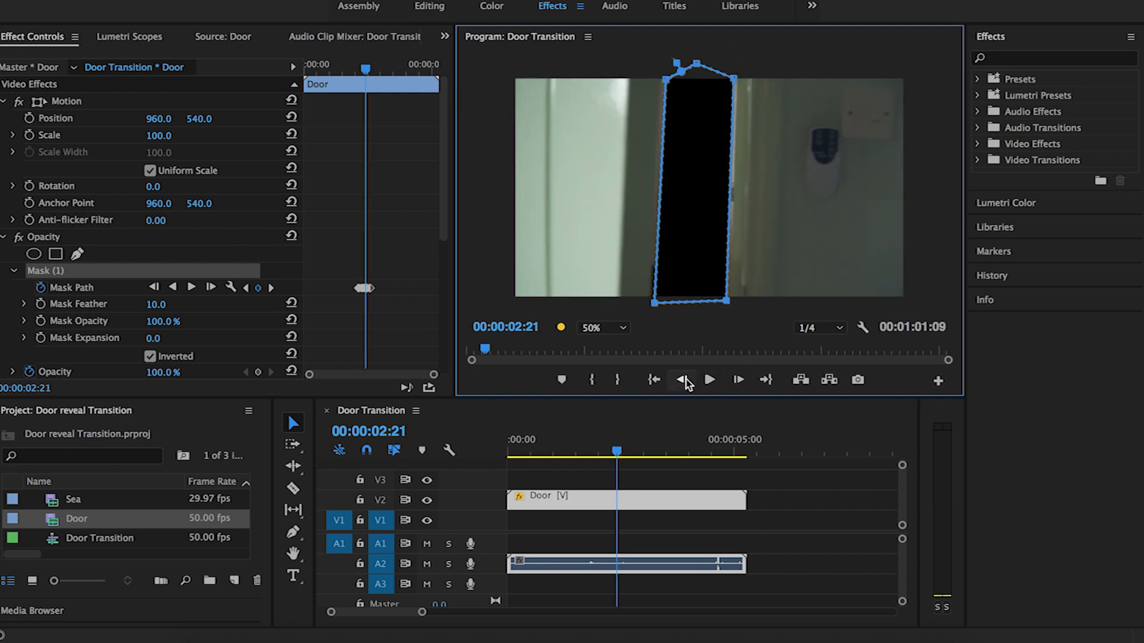
left_click(739, 380)
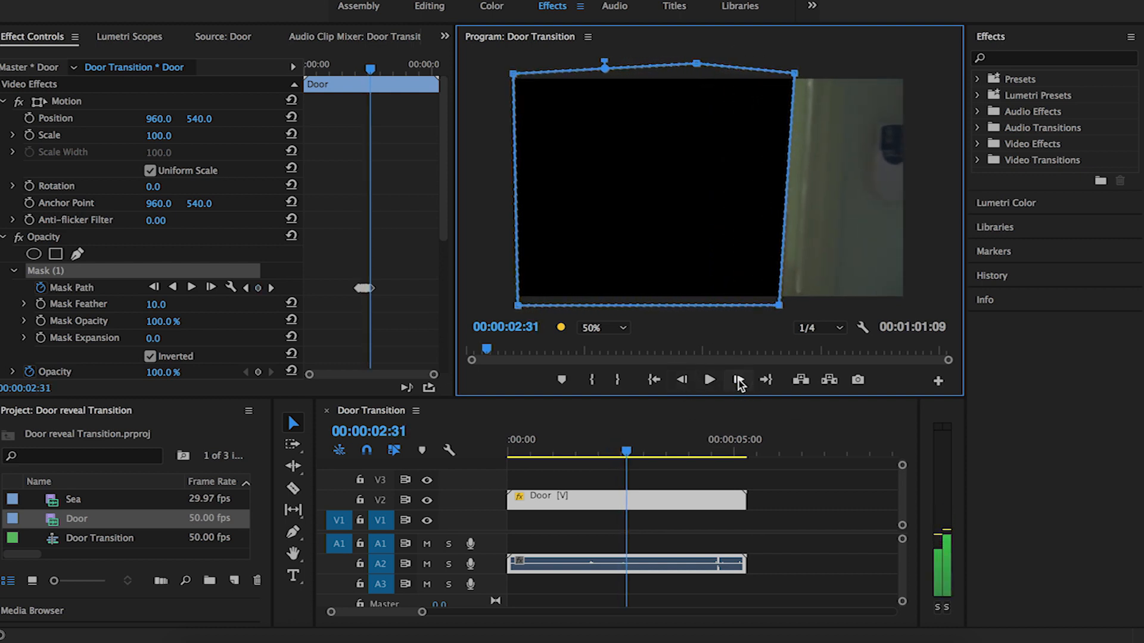
left_click(739, 380)
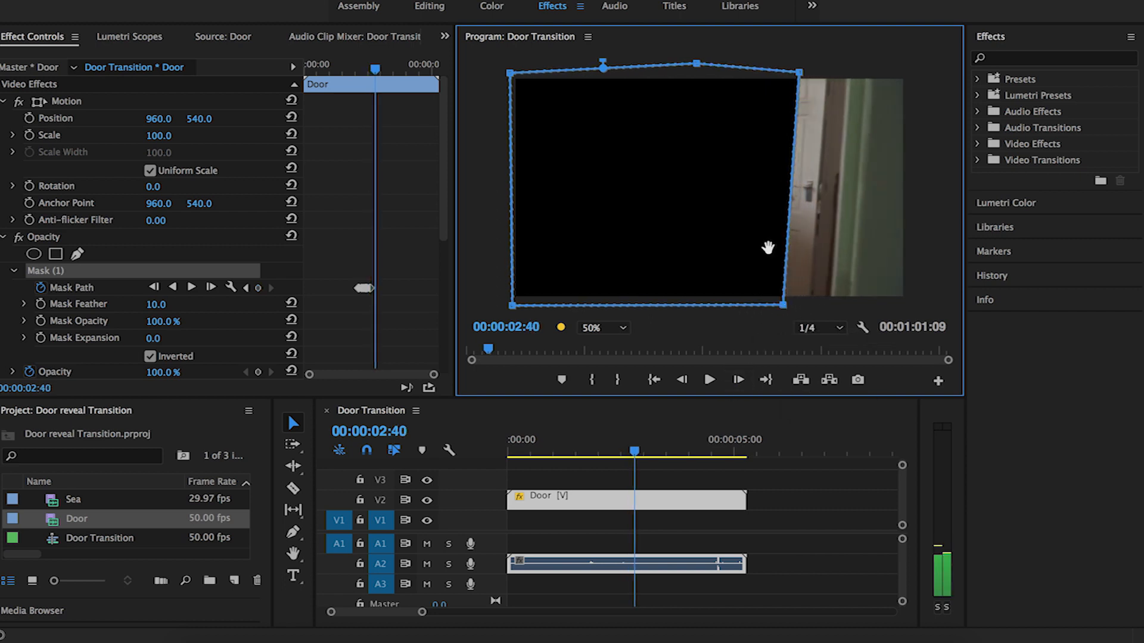
left_click(739, 380)
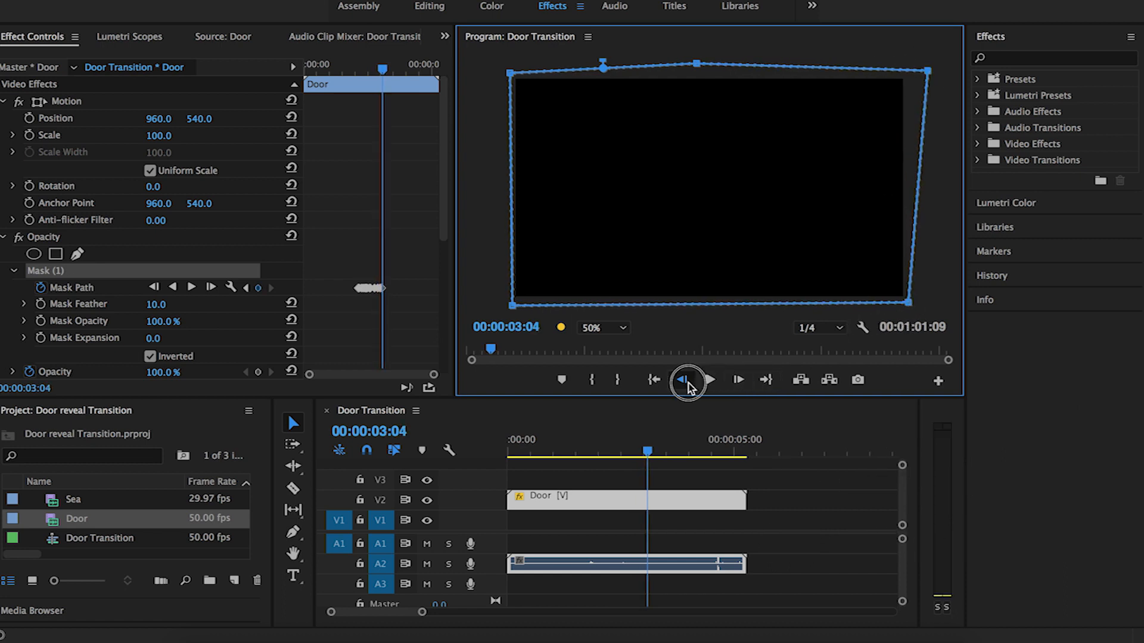
left_click(683, 380)
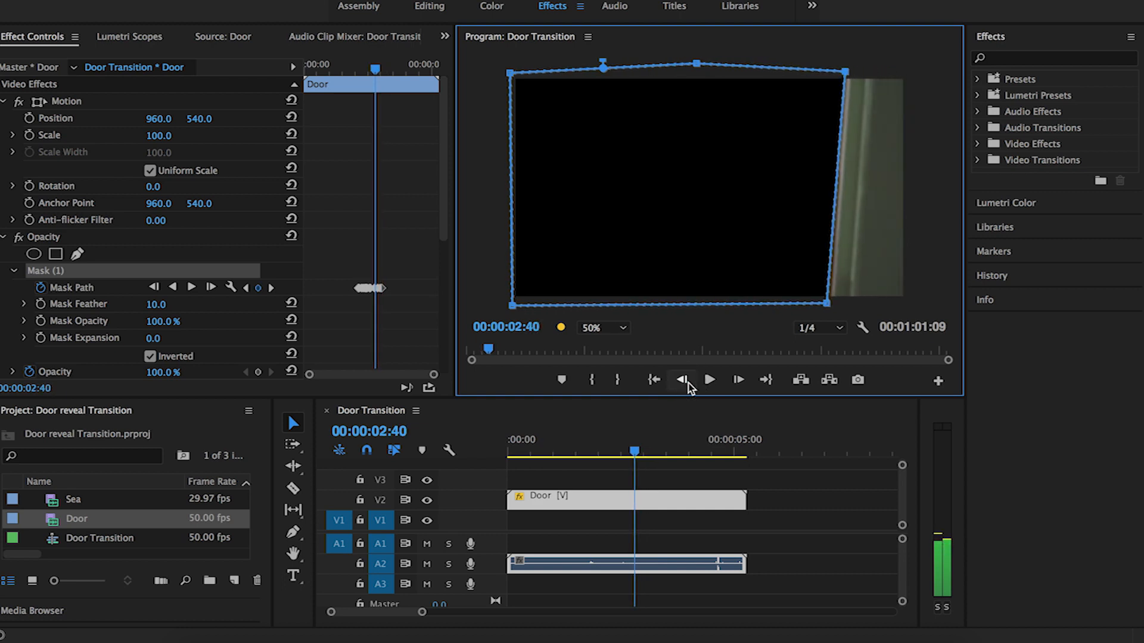
left_click(739, 380)
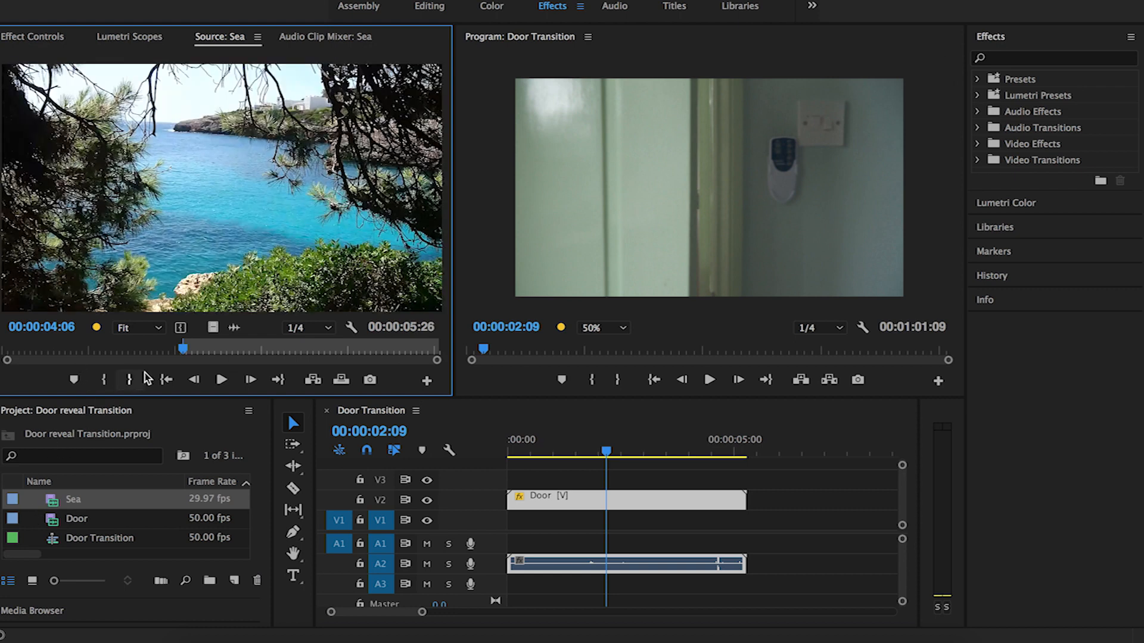
Place the Sea clip on V1 beneath the Door clip and scrub to check the reveal
left_click_drag(182, 349, 169, 350)
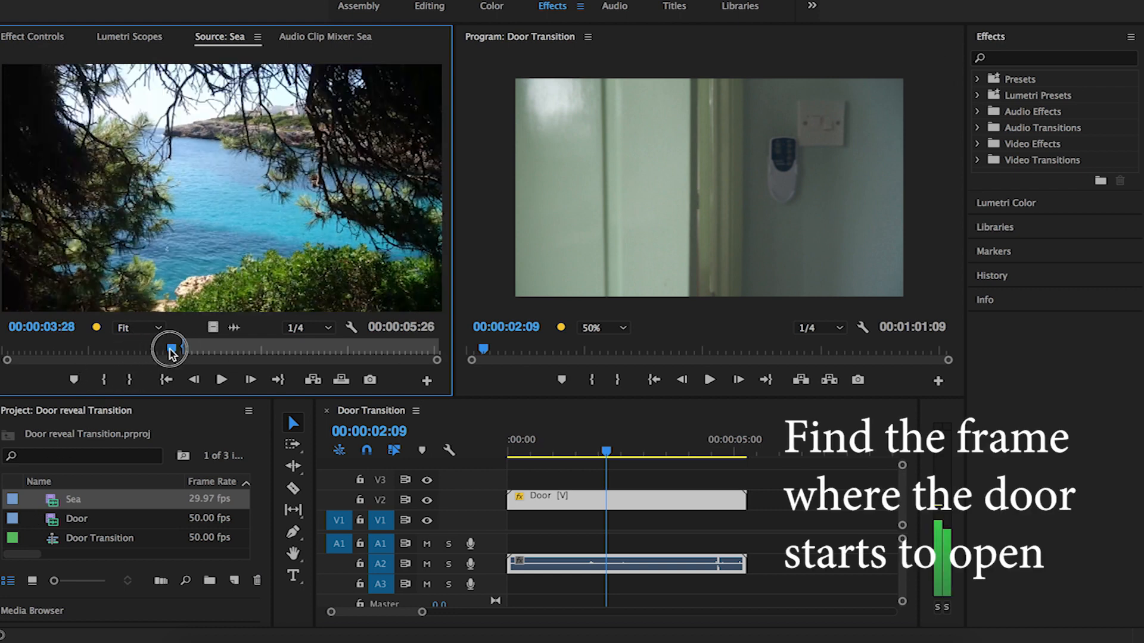
left_click_drag(169, 348, 183, 348)
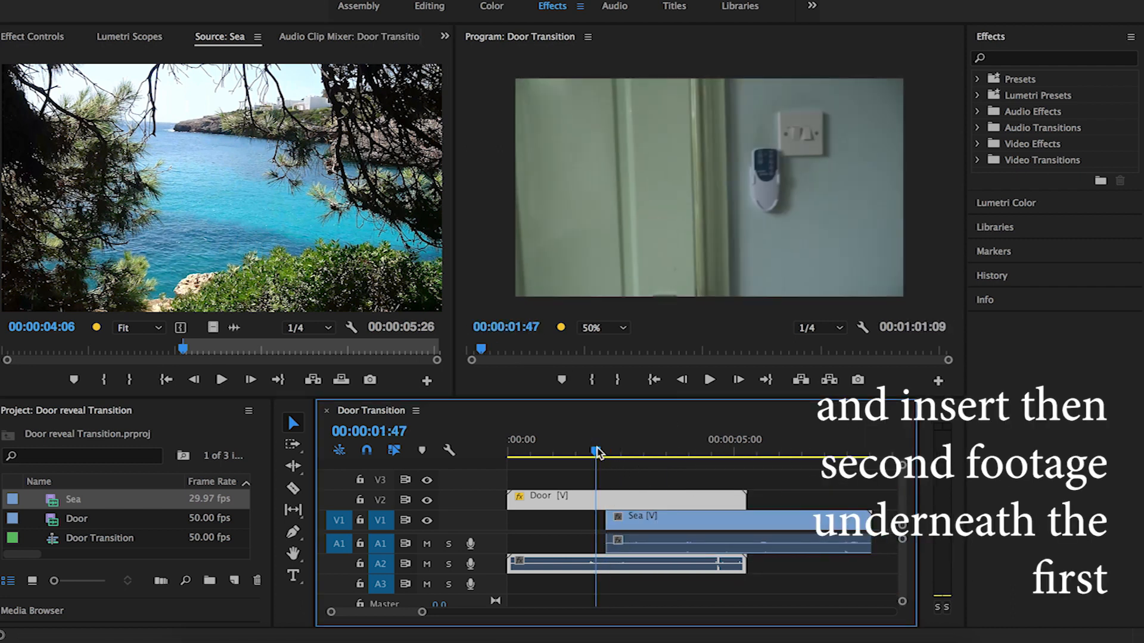
left_click_drag(597, 453, 626, 453)
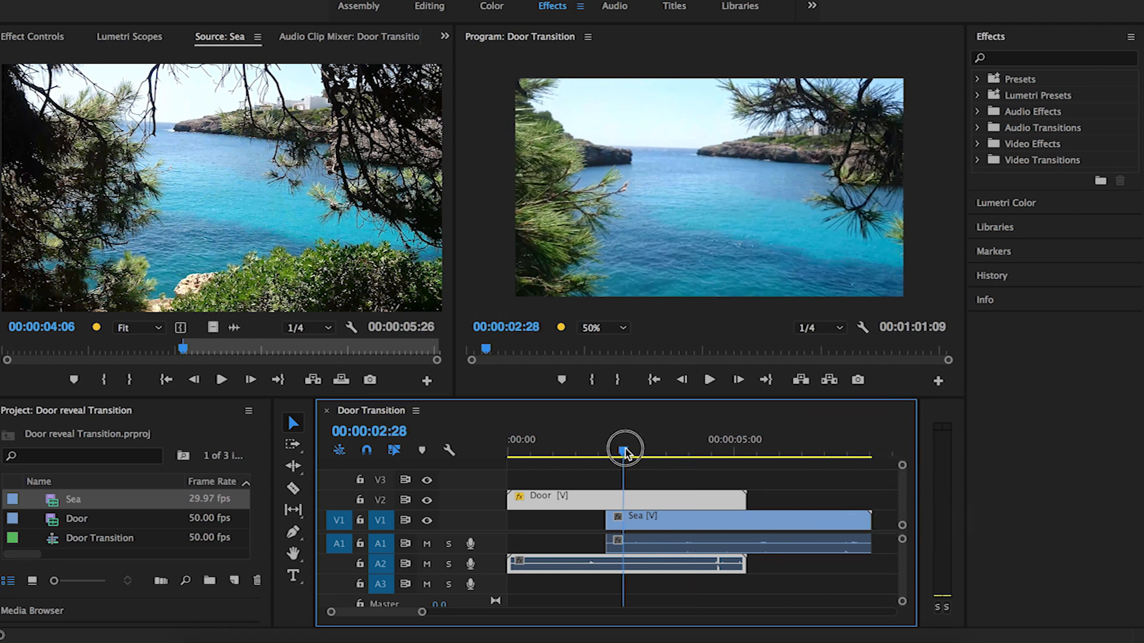
left_click_drag(625, 450, 634, 449)
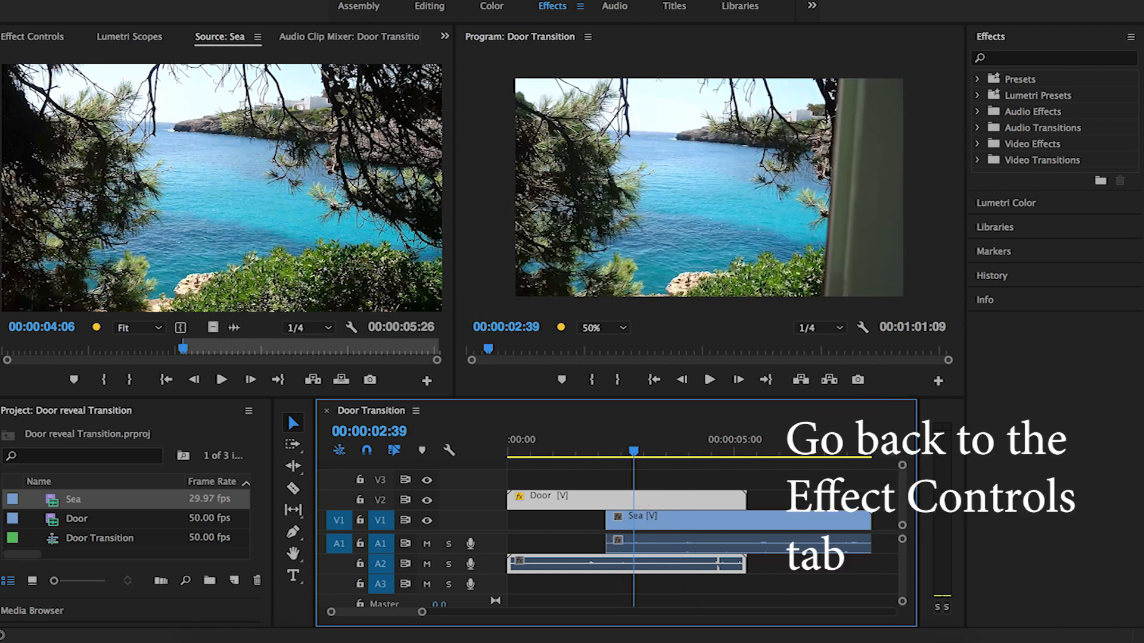
Set Mask Feather 42 and Mask Expansion 11, then play back the door reveal
left_click(26, 36)
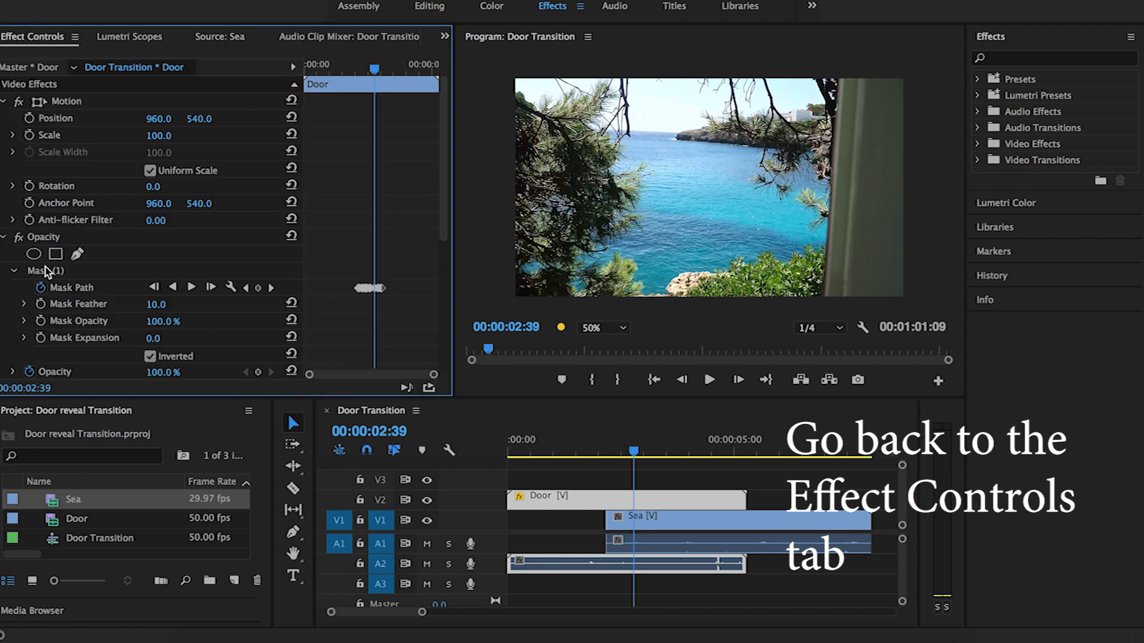
left_click(36, 271)
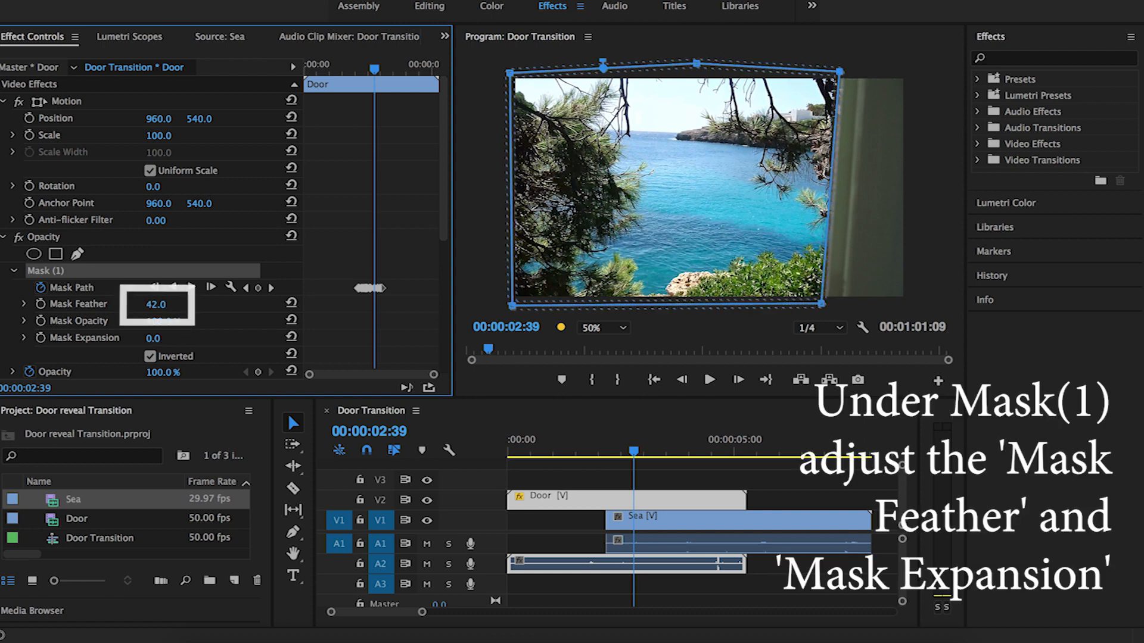
left_click_drag(152, 337, 153, 321)
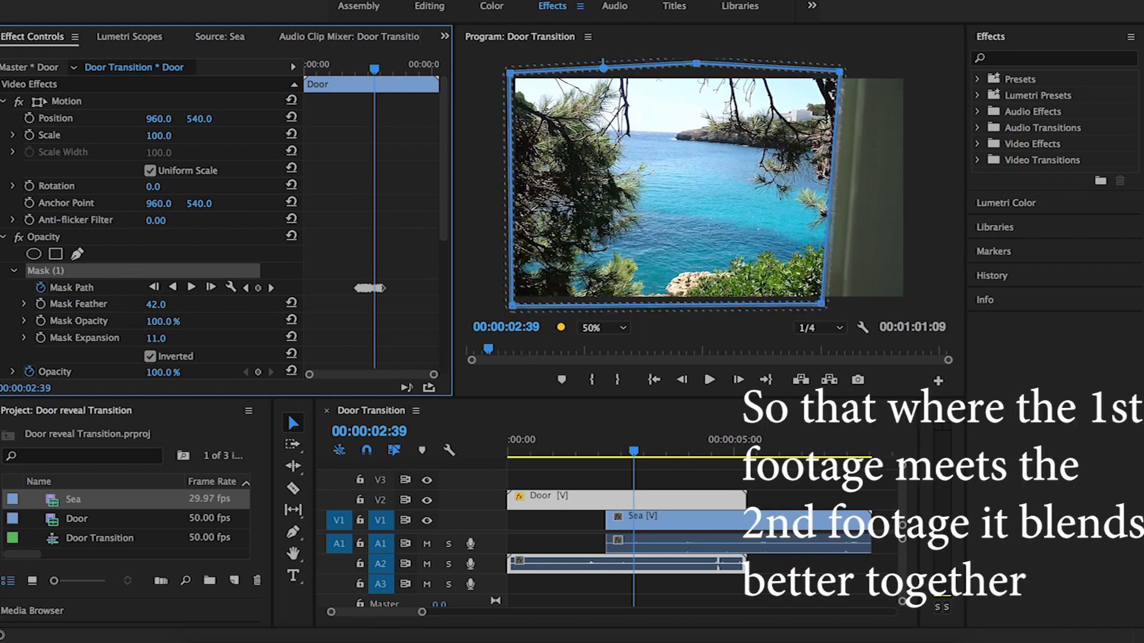
left_click(645, 474)
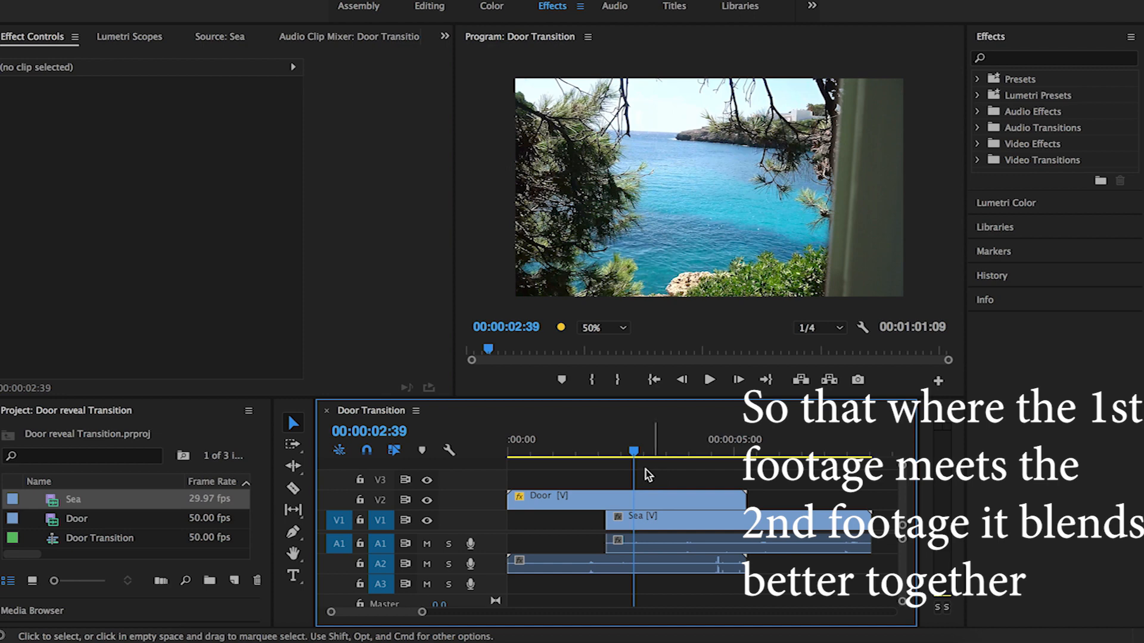
left_click(709, 380)
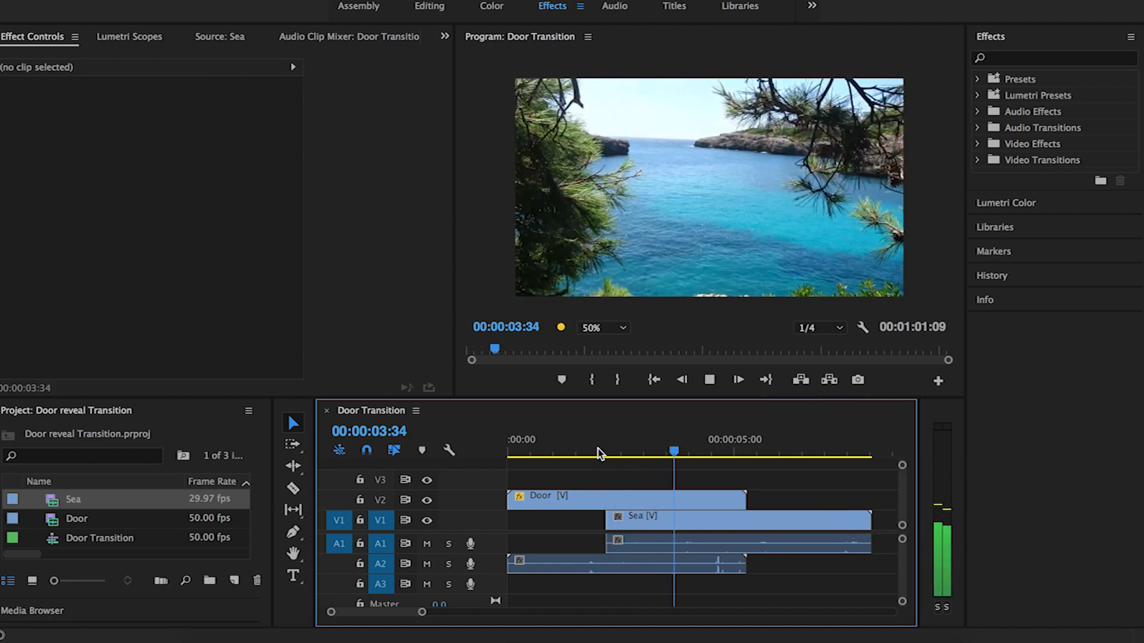